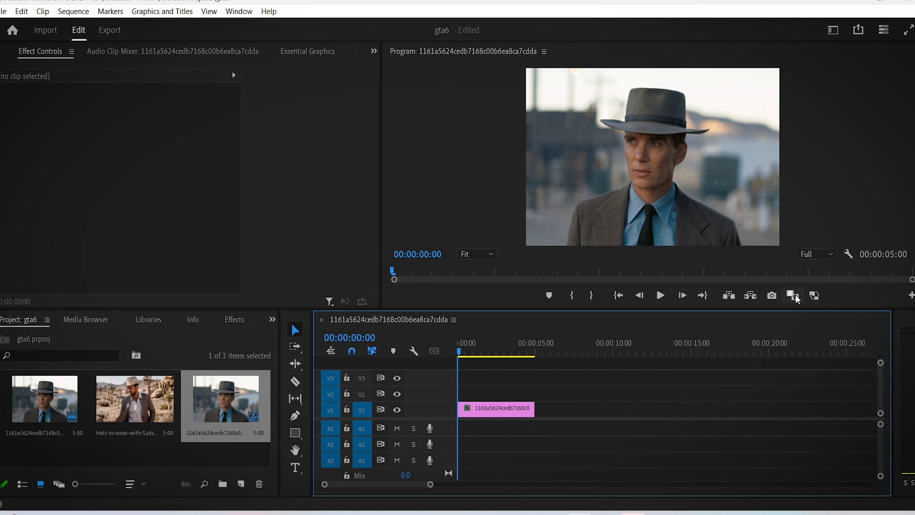
Step: Place the Hats-to-wear image on V2 and show it beside the reference frame in Comparison View
{"action": "left_click", "coordinate": [792, 296]}
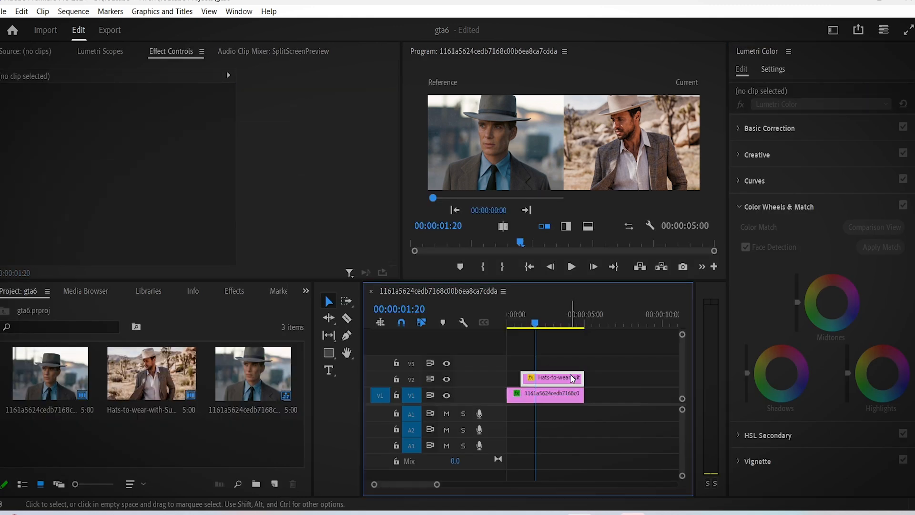
Step: Apply Lumetri Color Match so the hats clip takes the movie-scene reference colors
{"action": "left_click", "coordinate": [552, 378]}
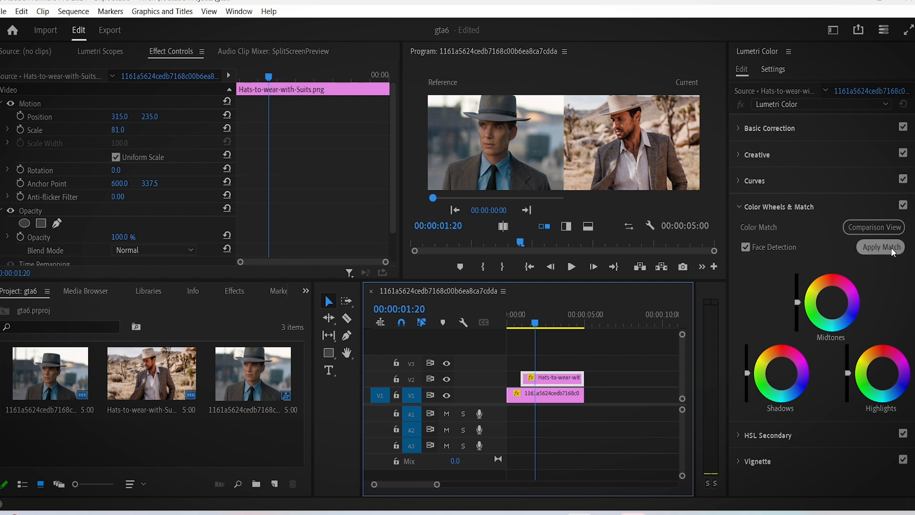
{"action": "left_click", "coordinate": [881, 247]}
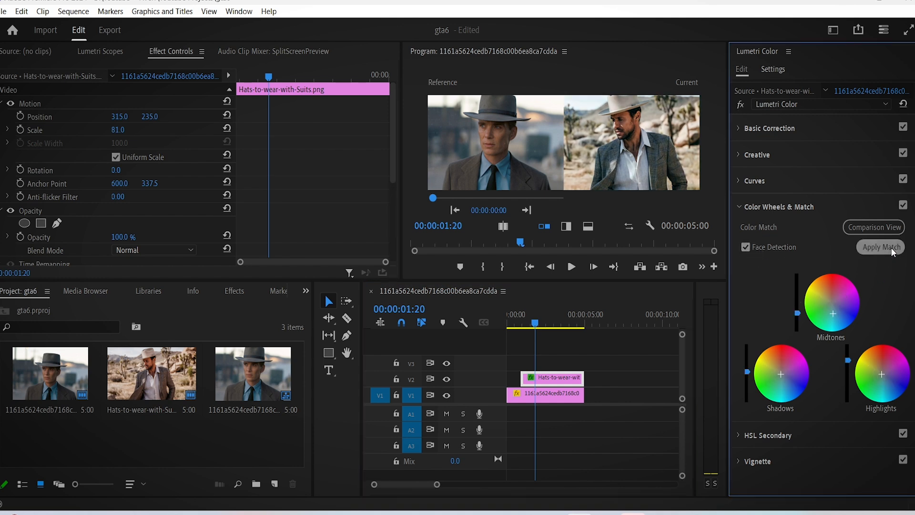
{"action": "left_click", "coordinate": [881, 247]}
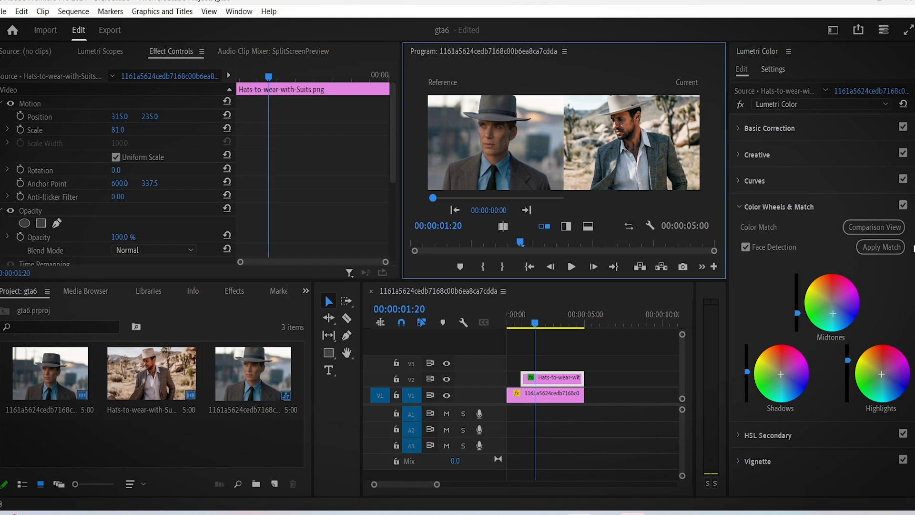
Step: Toggle the Color Wheels & Match section off and on to compare graded and original looks
{"action": "left_click", "coordinate": [903, 206]}
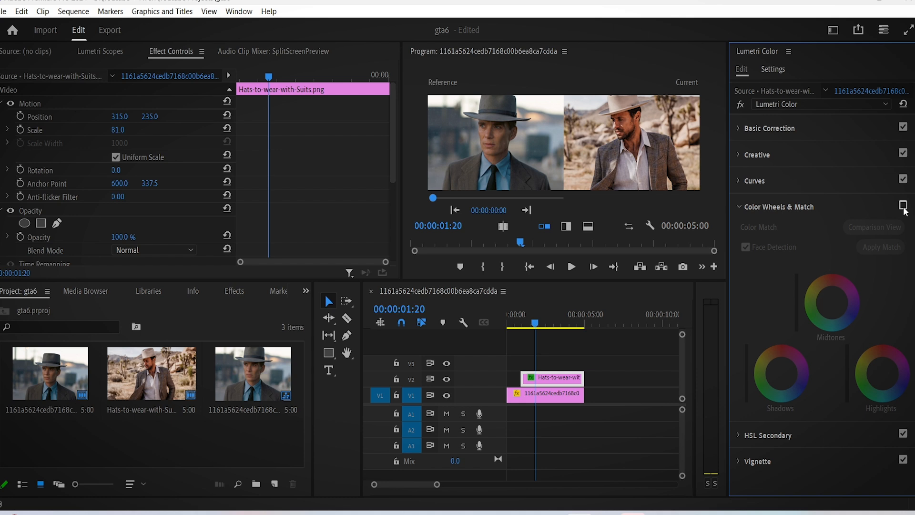
{"action": "left_click", "coordinate": [903, 206]}
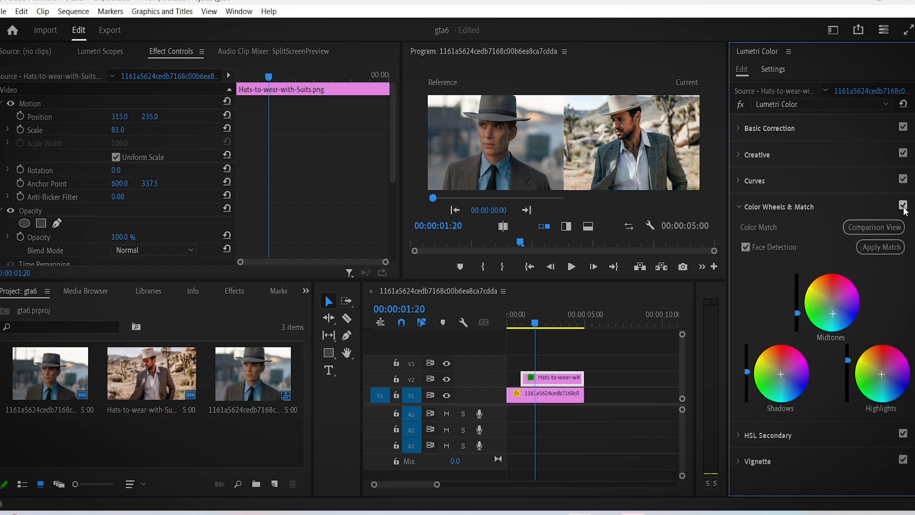